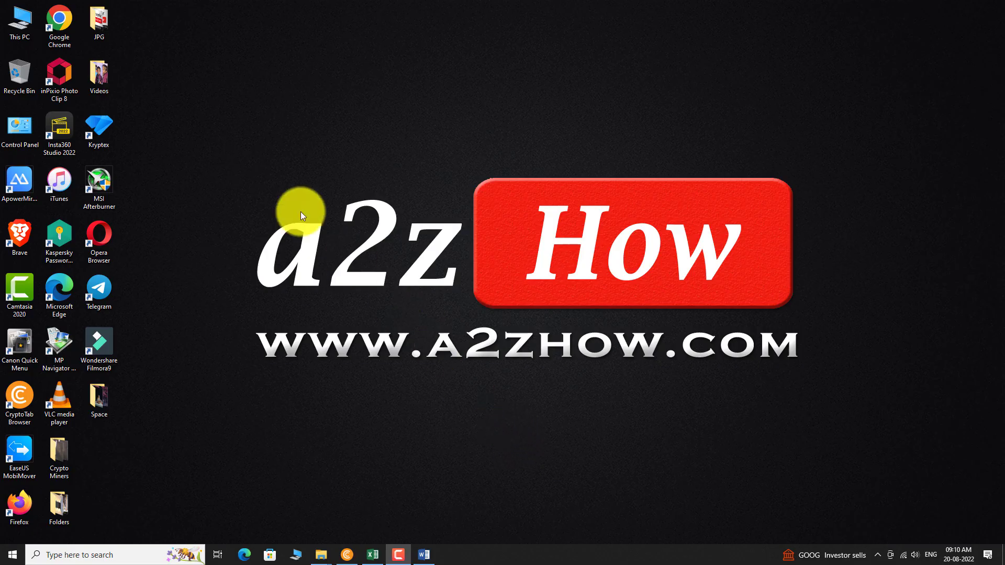
Step: Launch Google Chrome from the desktop to get a new tab
{"action": "left_click", "coordinate": [449, 555]}
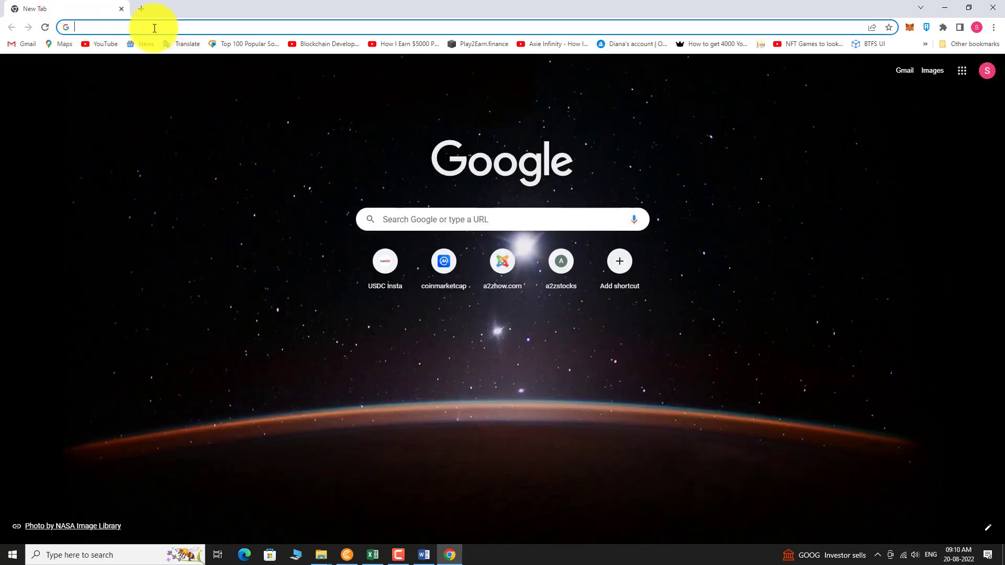
Step: Search YouTube for 'shark tank global' and copy the Larq video's link address
{"action": "type", "text": "youtube.com"}
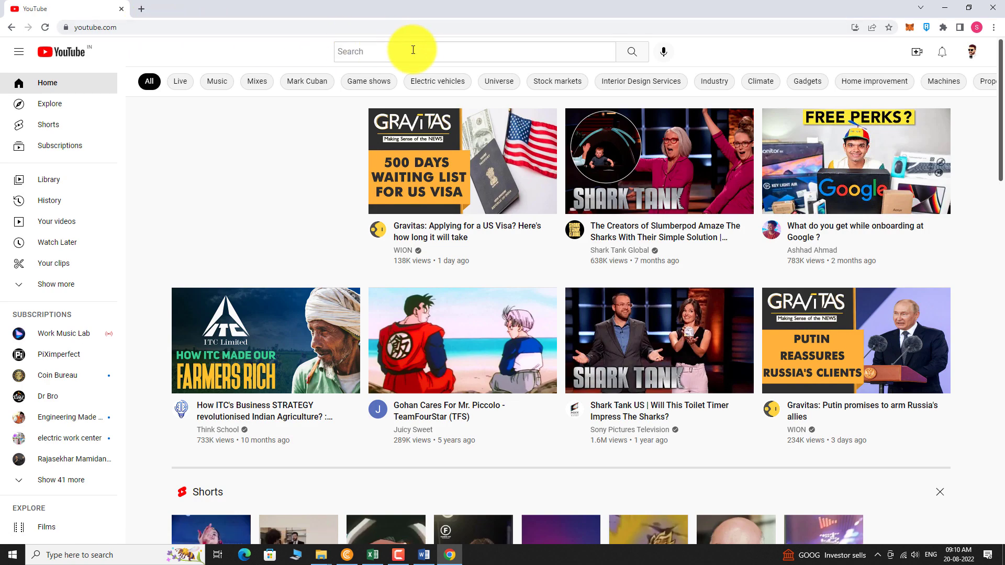
{"action": "type", "text": "shark tank global"}
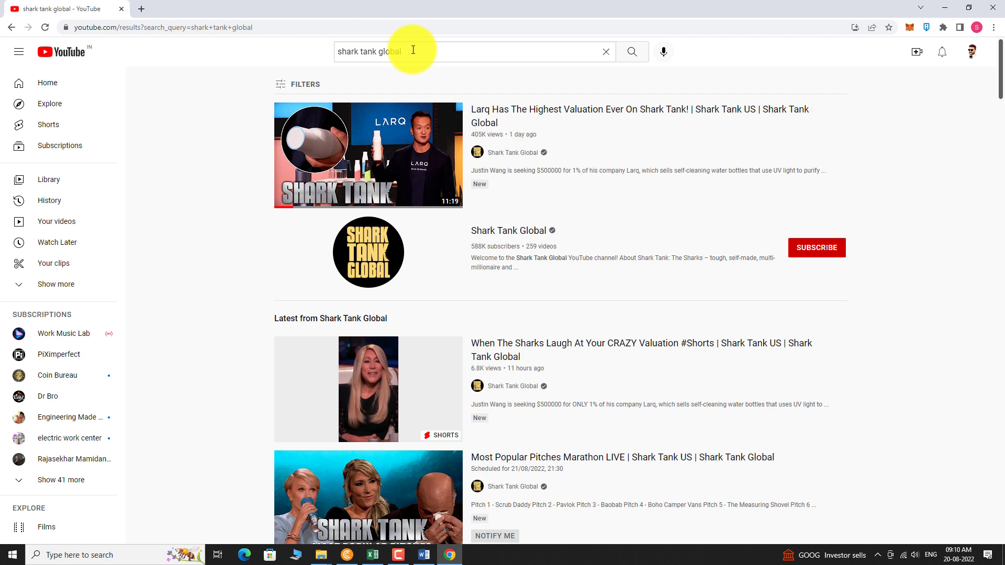
{"action": "mouse_move", "coordinate": [384, 150]}
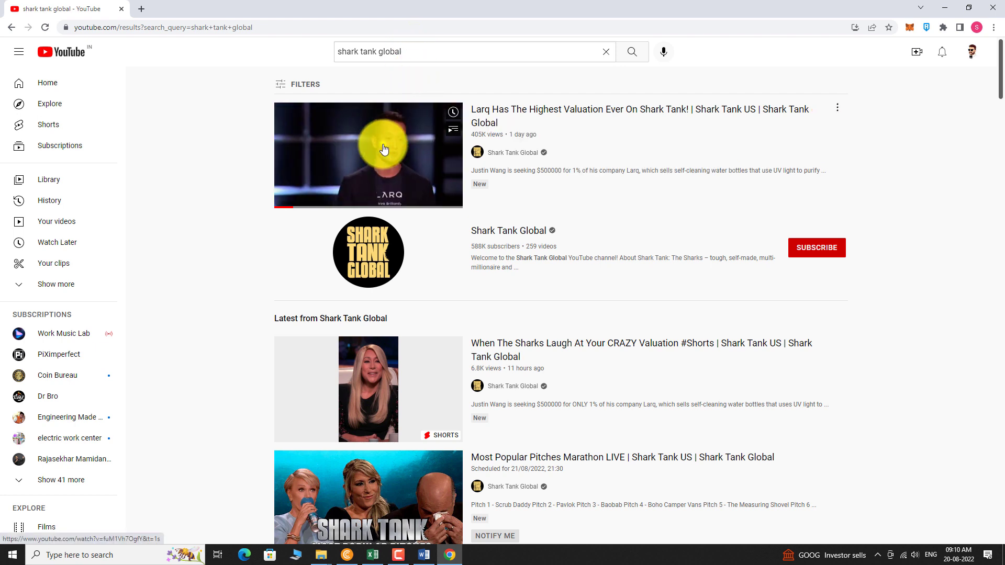
{"action": "right_click", "coordinate": [385, 150]}
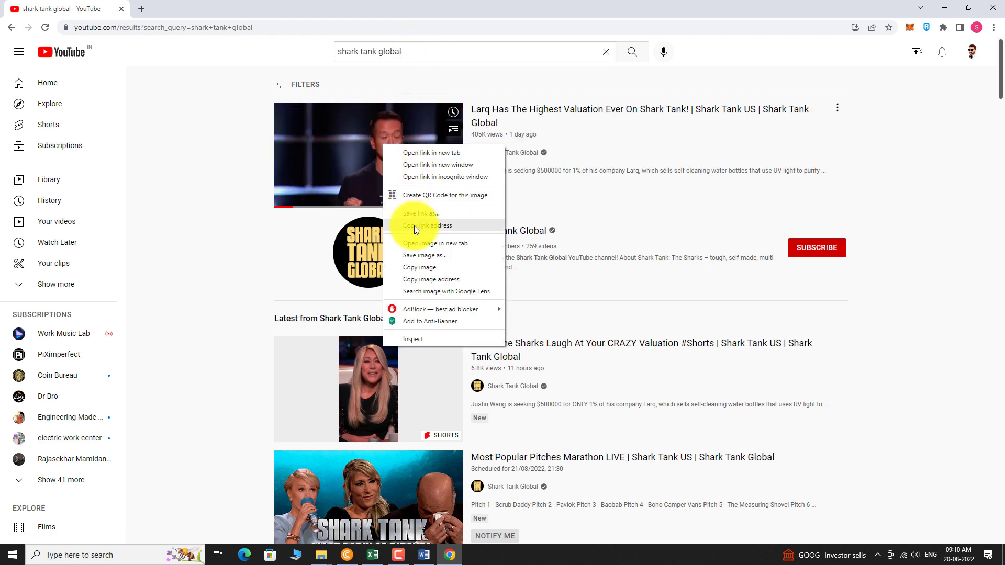
{"action": "left_click", "coordinate": [413, 229]}
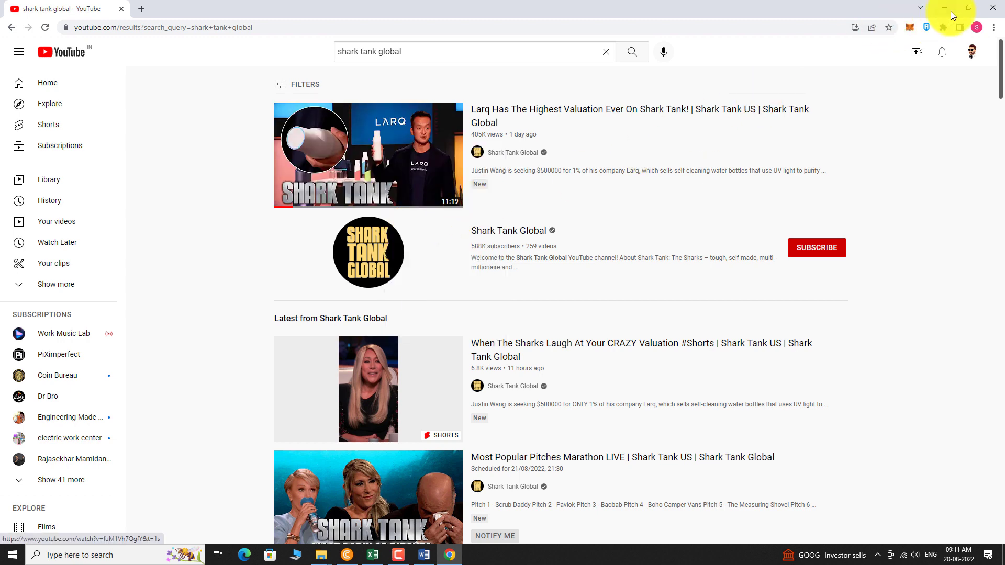
Step: Minimize Chrome and launch VLC media player from the desktop
{"action": "left_click", "coordinate": [945, 7]}
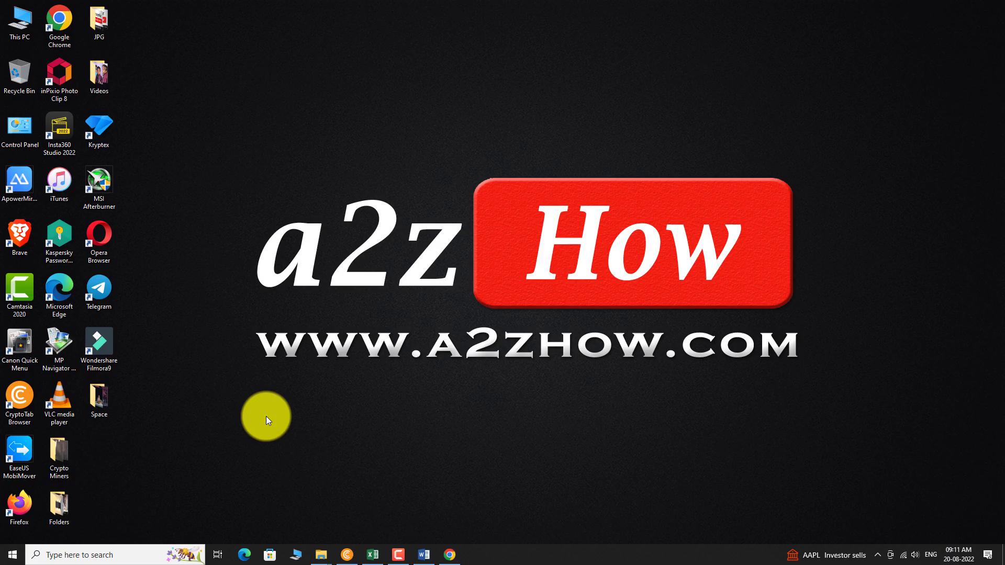
{"action": "double_click", "coordinate": [58, 398]}
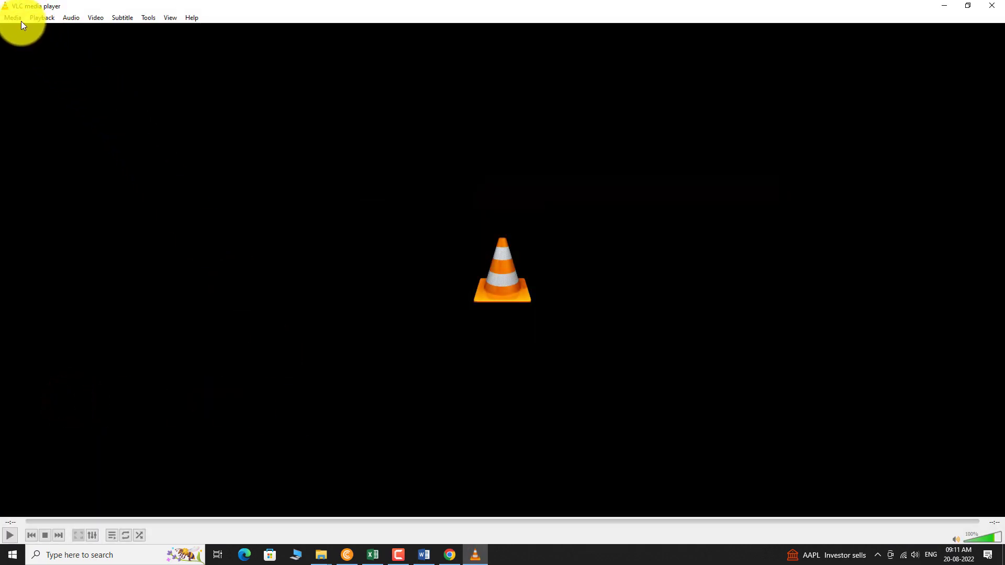
Step: Open the copied YouTube URL via Media > Open Network Stream and start playback
{"action": "left_click", "coordinate": [12, 17]}
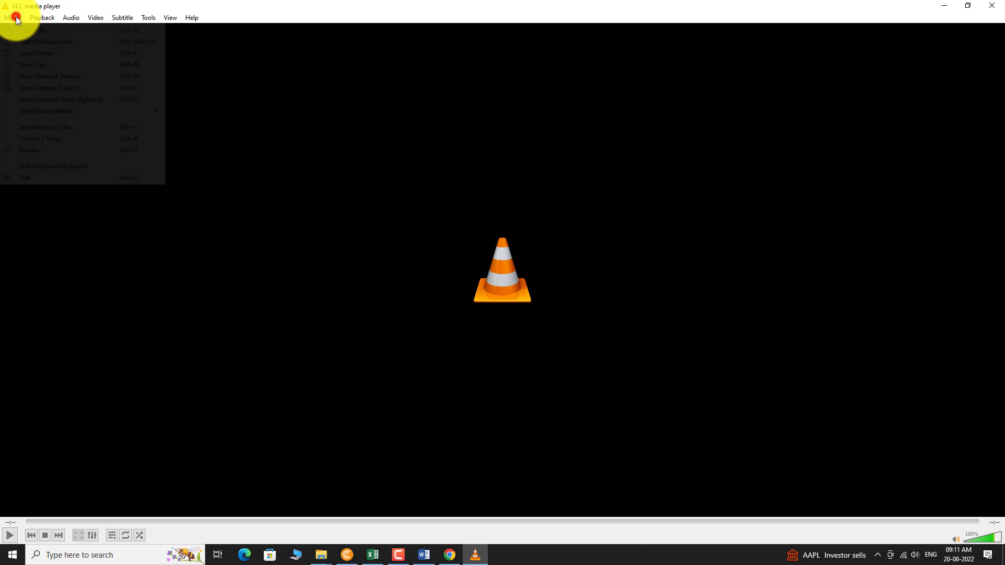
{"action": "mouse_move", "coordinate": [48, 76]}
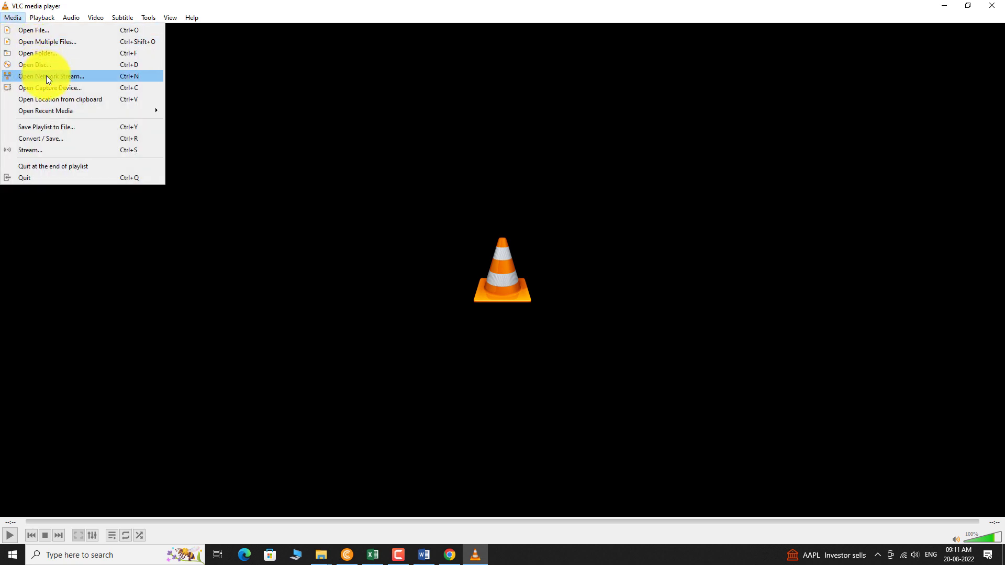
{"action": "left_click", "coordinate": [50, 77]}
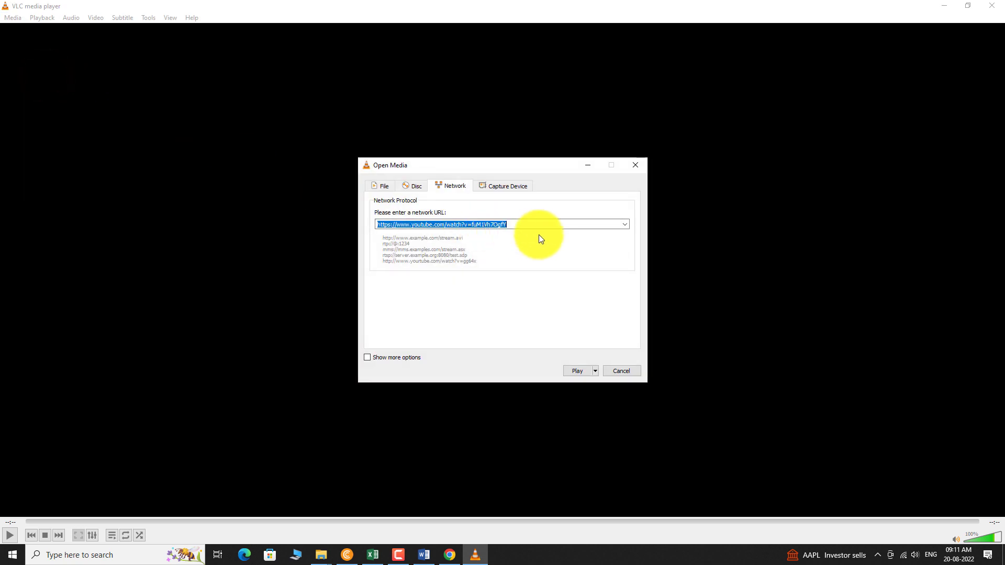
{"action": "type", "text": "&t=1s"}
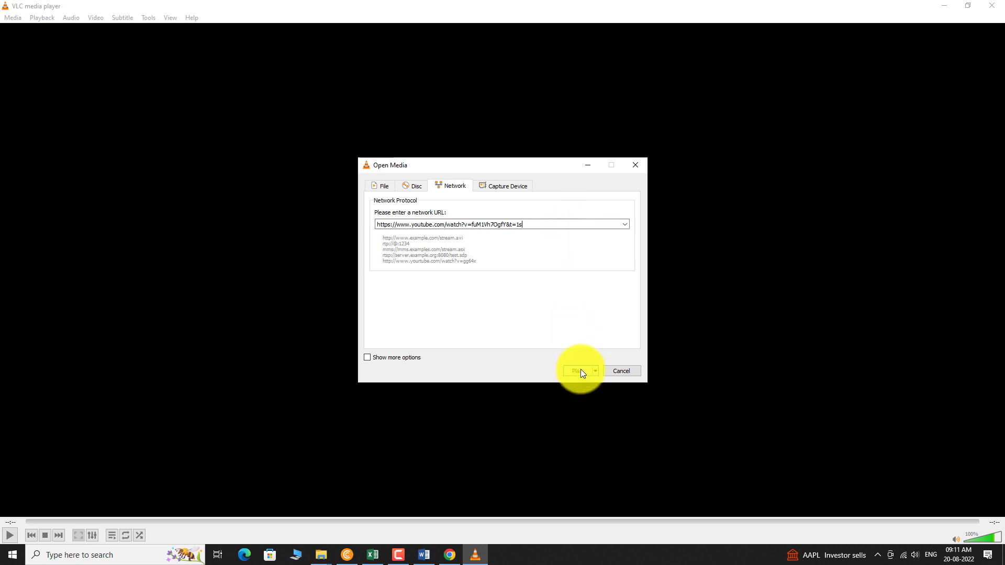
{"action": "left_click", "coordinate": [579, 371]}
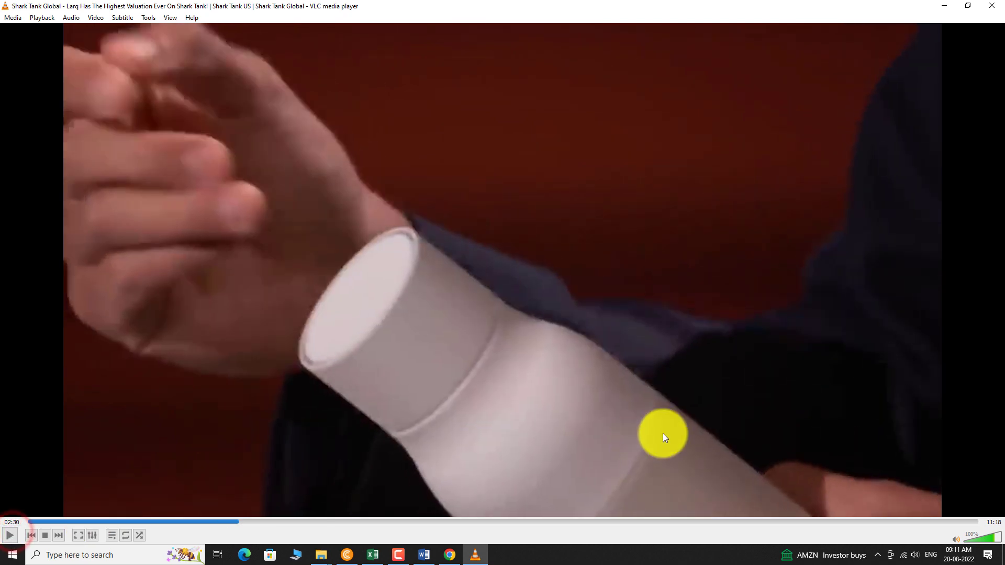
{"action": "mouse_move", "coordinate": [991, 11]}
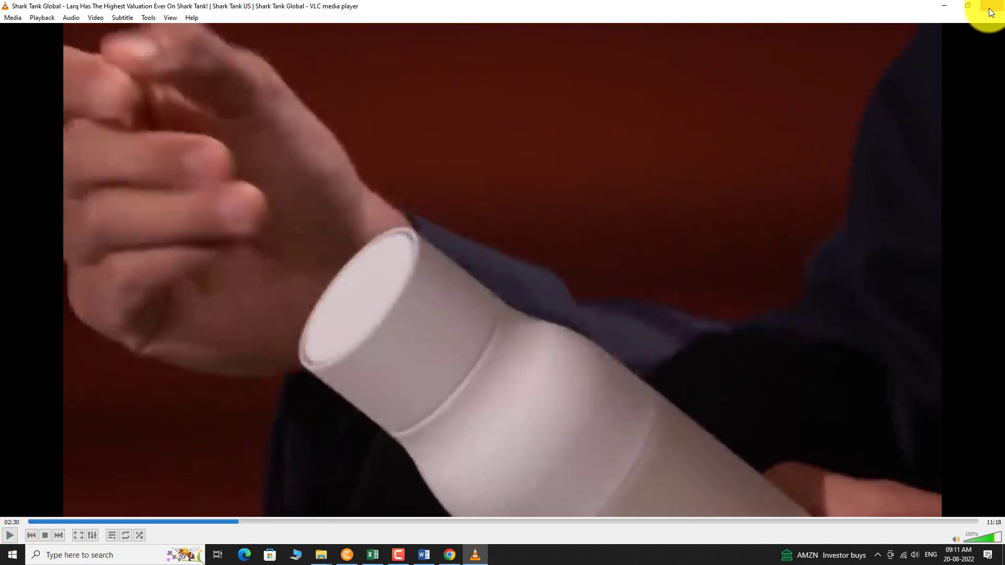
Step: Let the Larq stream play, then close VLC to return to the desktop
{"action": "left_click", "coordinate": [943, 6]}
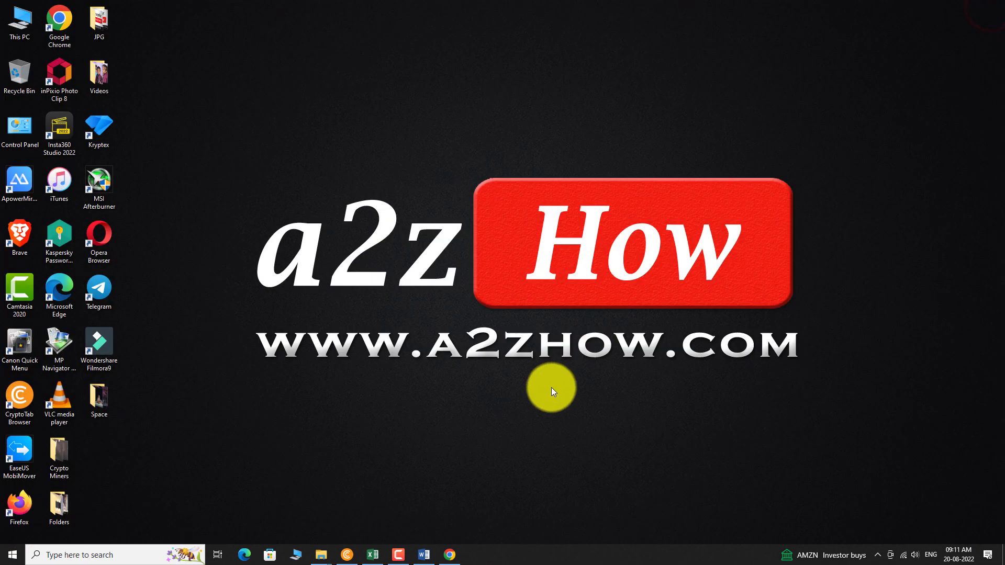